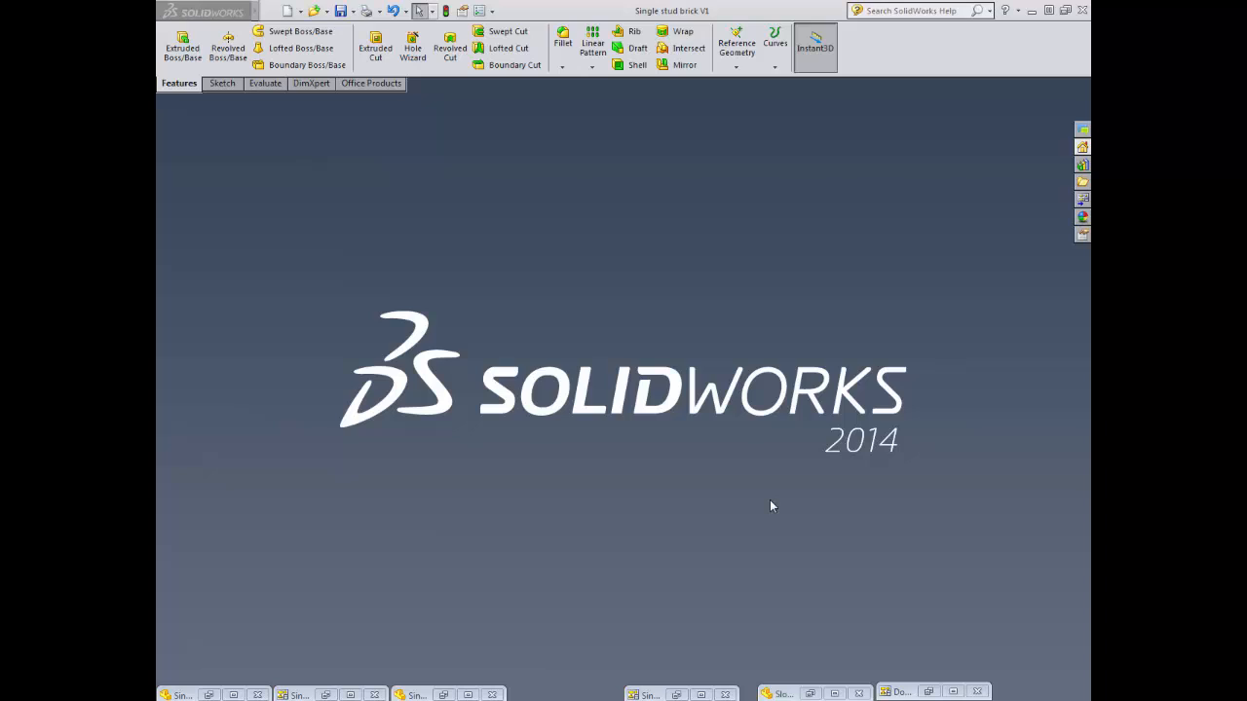
{"action": "mouse_move", "coordinate": [308, 652]}
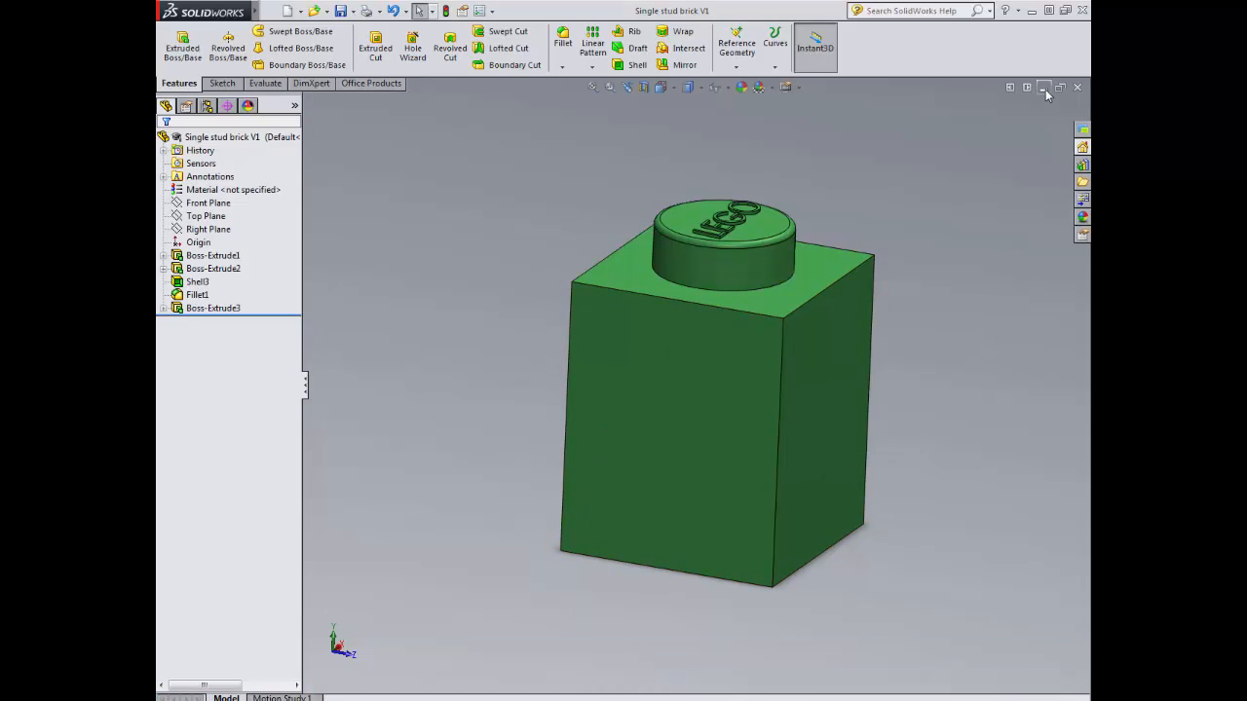
{"action": "mouse_move", "coordinate": [1044, 88]}
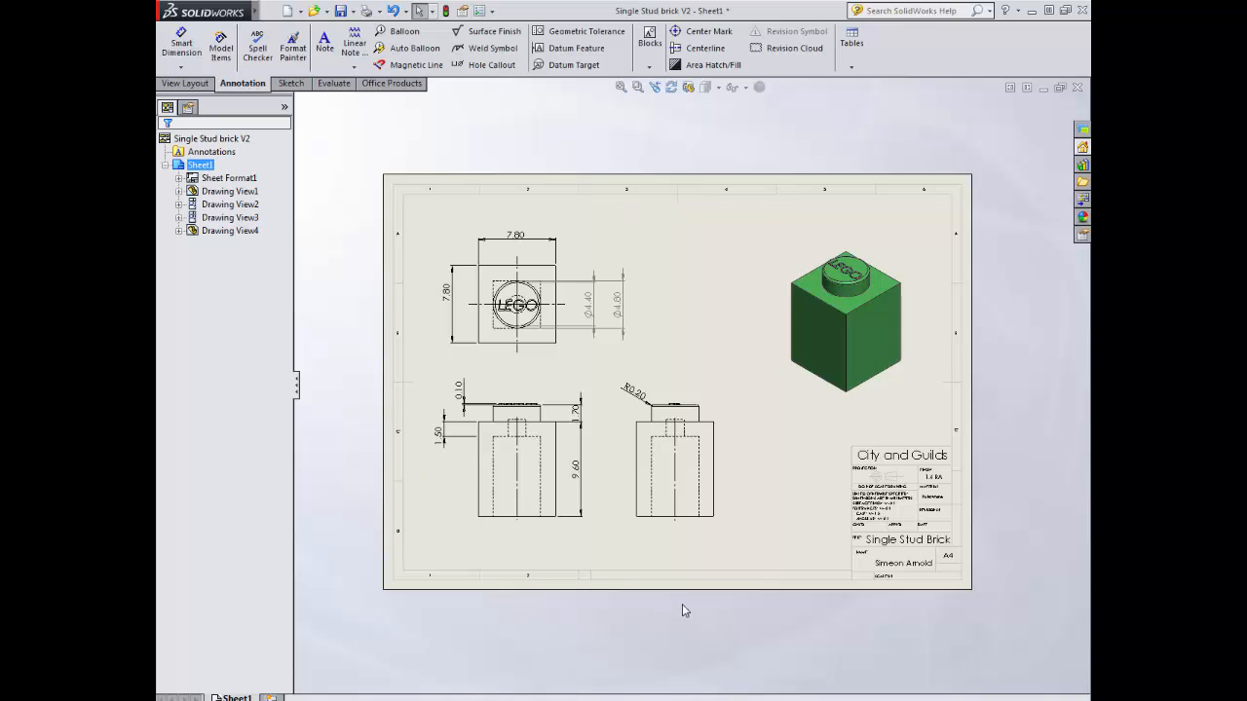
{"action": "mouse_move", "coordinate": [600, 588]}
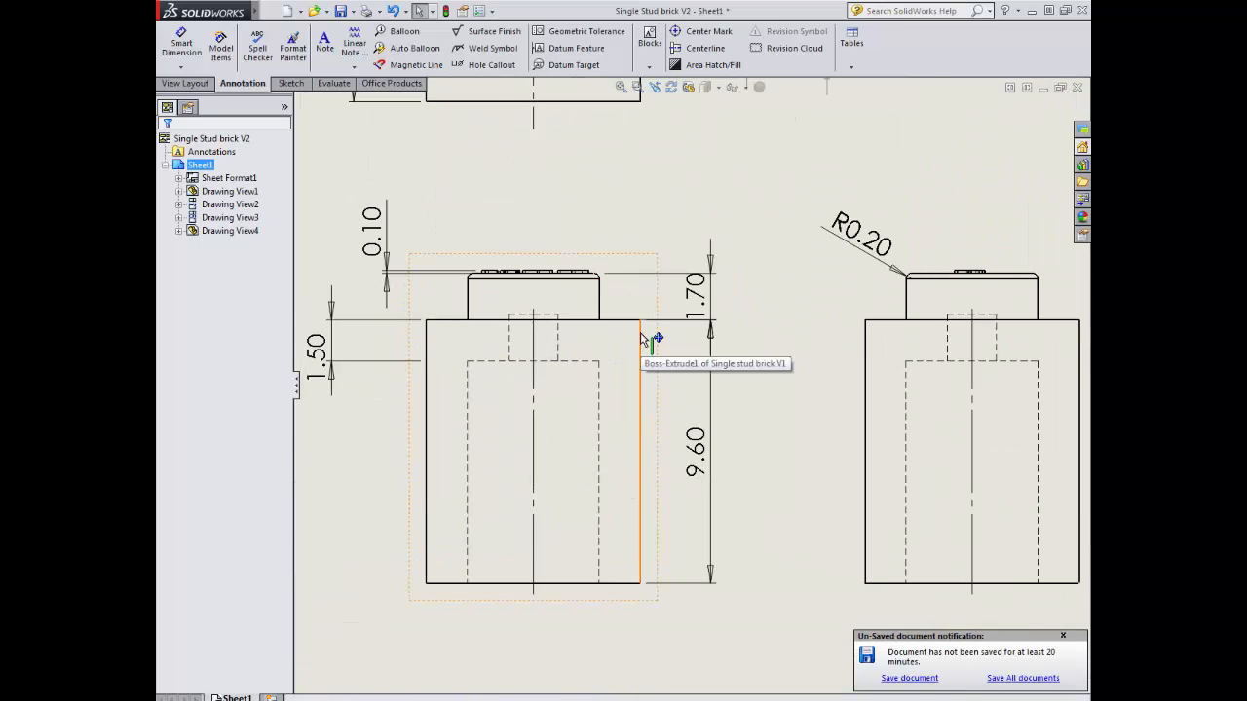
{"action": "mouse_move", "coordinate": [491, 355]}
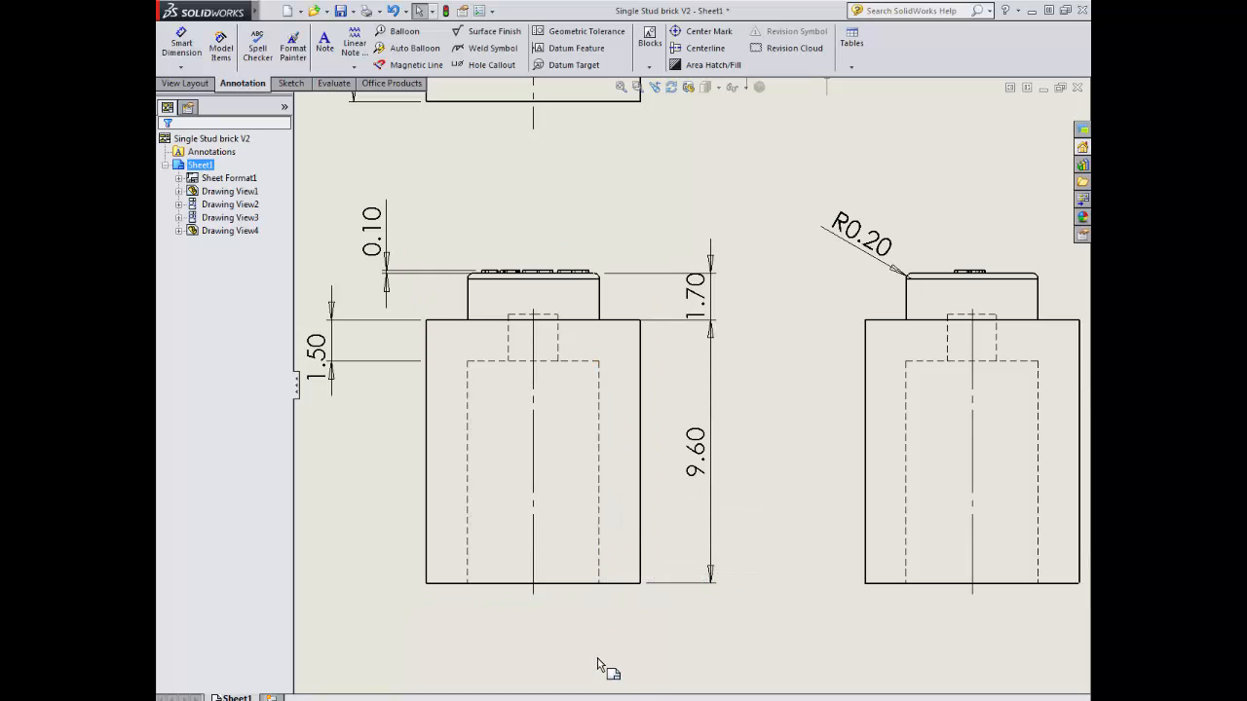
{"action": "mouse_move", "coordinate": [600, 643]}
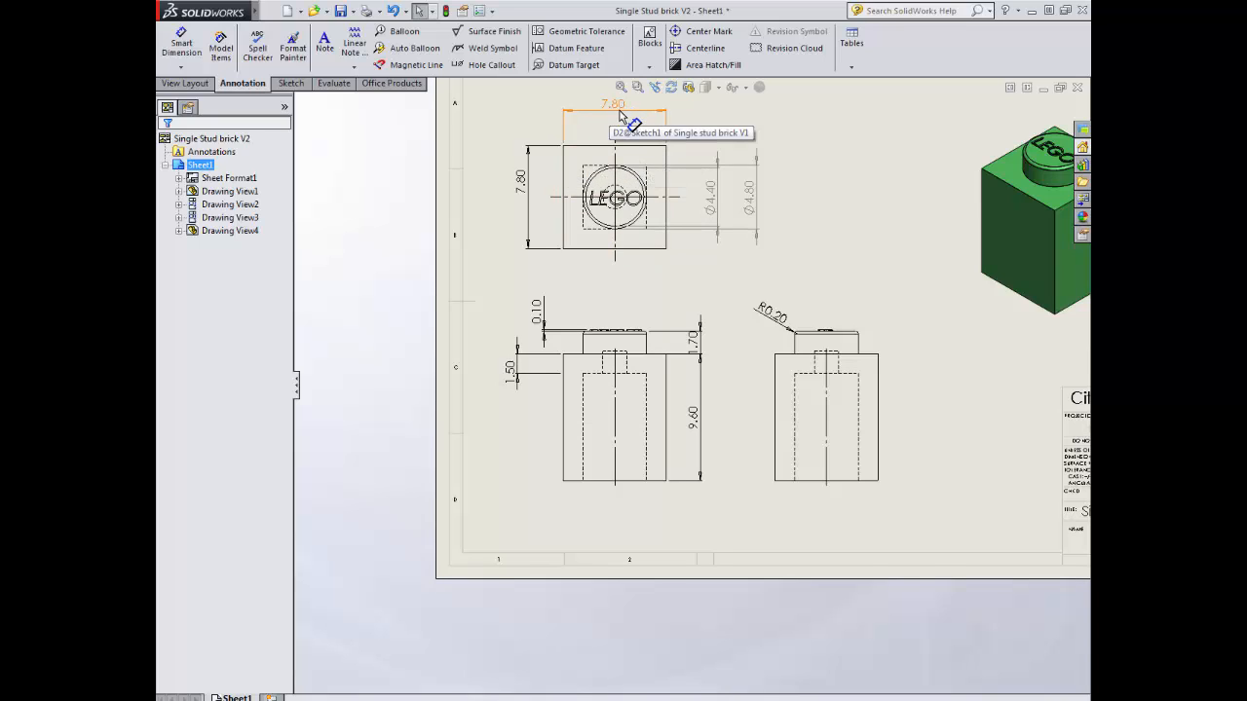
{"action": "mouse_move", "coordinate": [608, 121]}
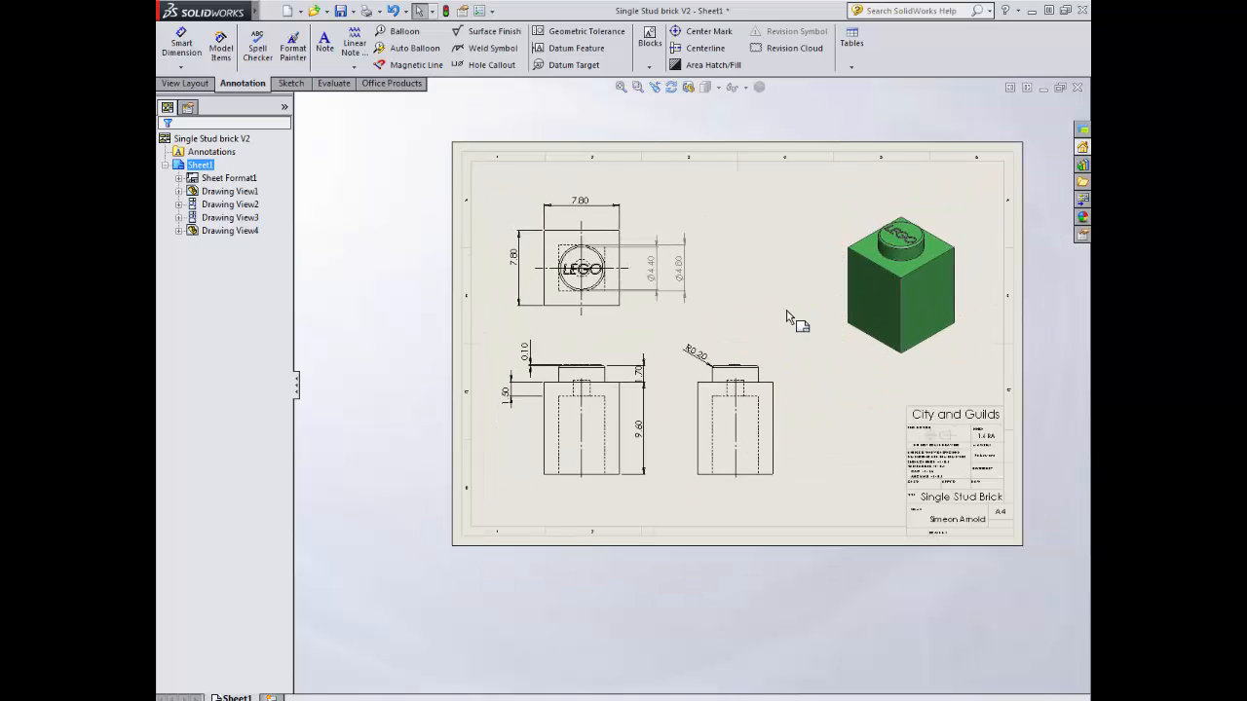
{"action": "left_click", "coordinate": [737, 419]}
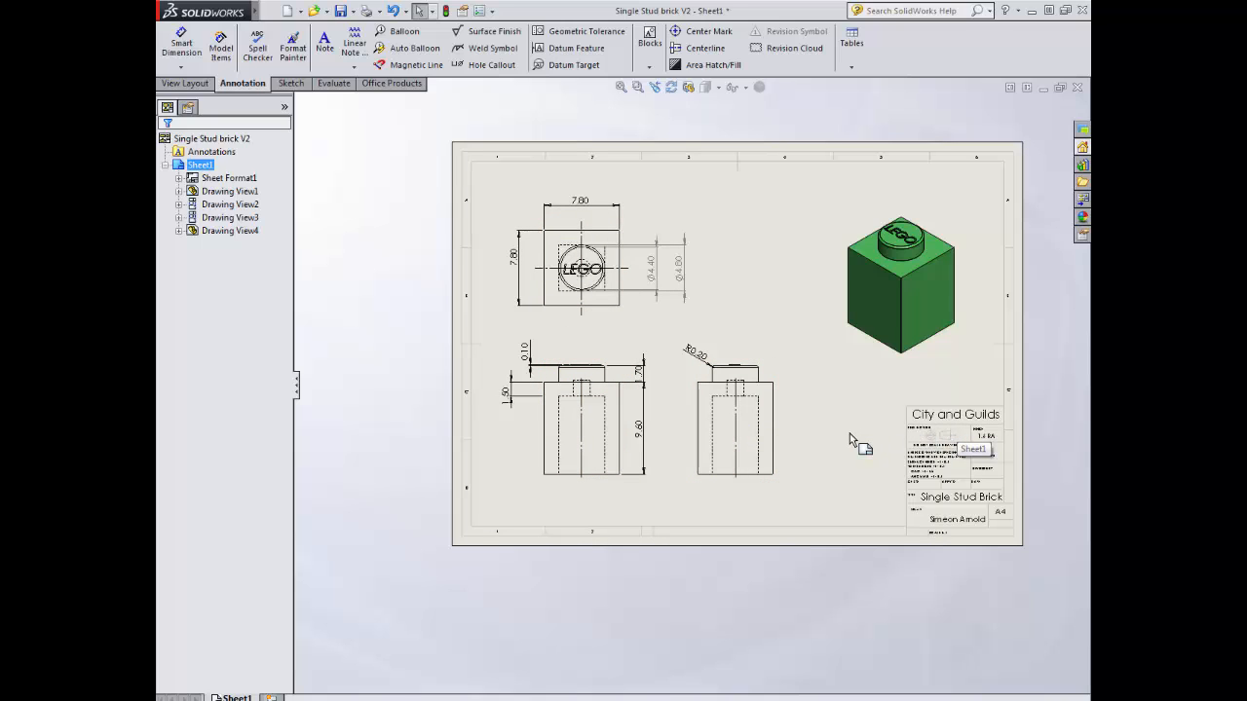
{"action": "left_click", "coordinate": [581, 425]}
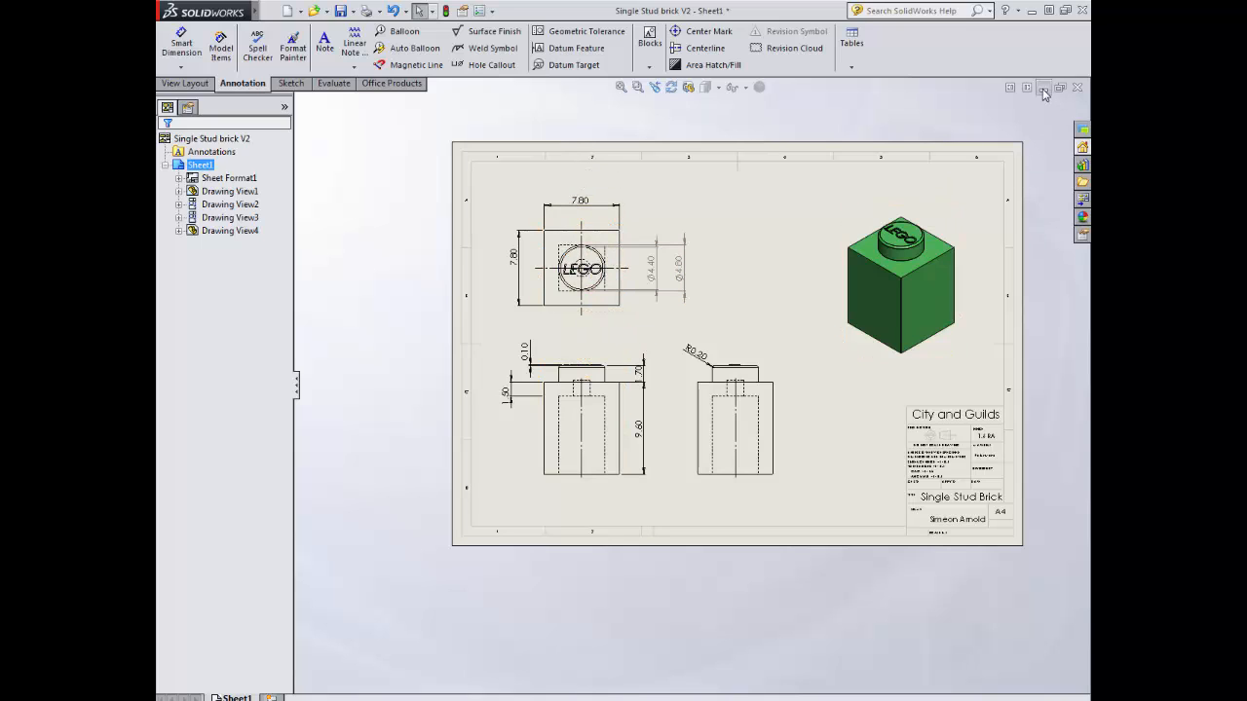
{"action": "mouse_move", "coordinate": [1042, 90]}
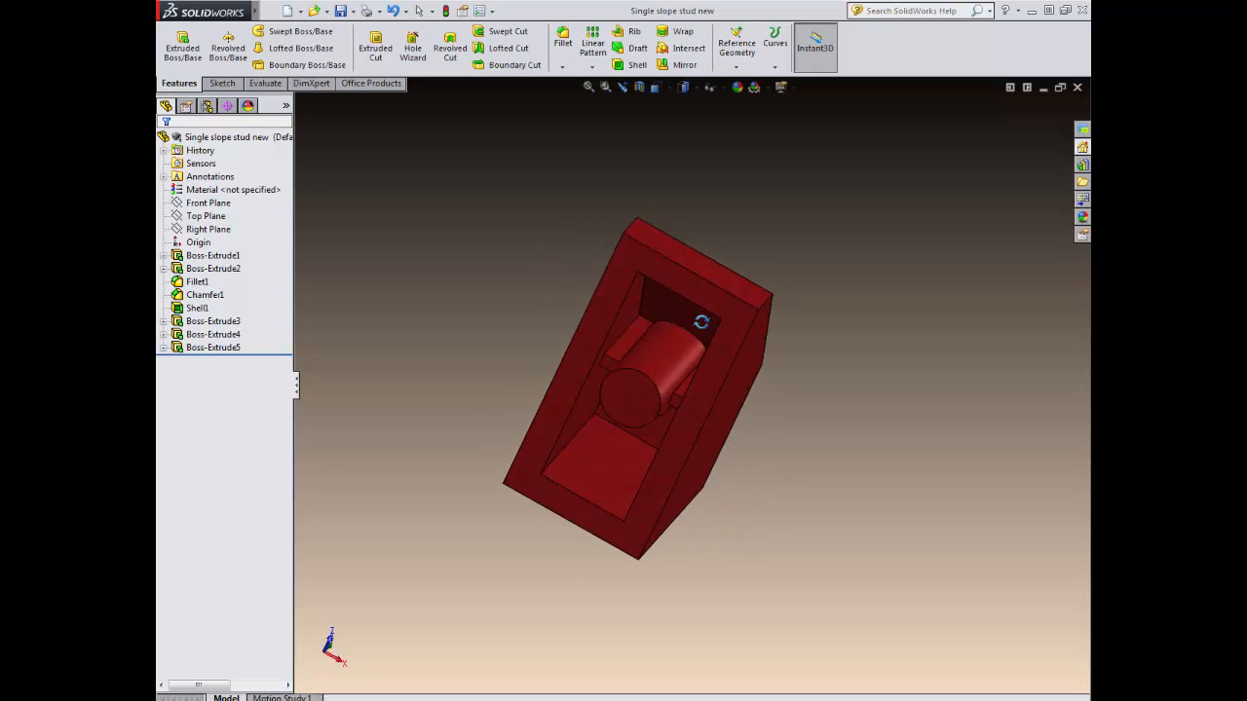
Rotate the single slope stud part to show its top stud, sloped face and hollow underside.
{"action": "left_click_drag", "start_coordinate": [701, 321], "coordinate": [655, 526]}
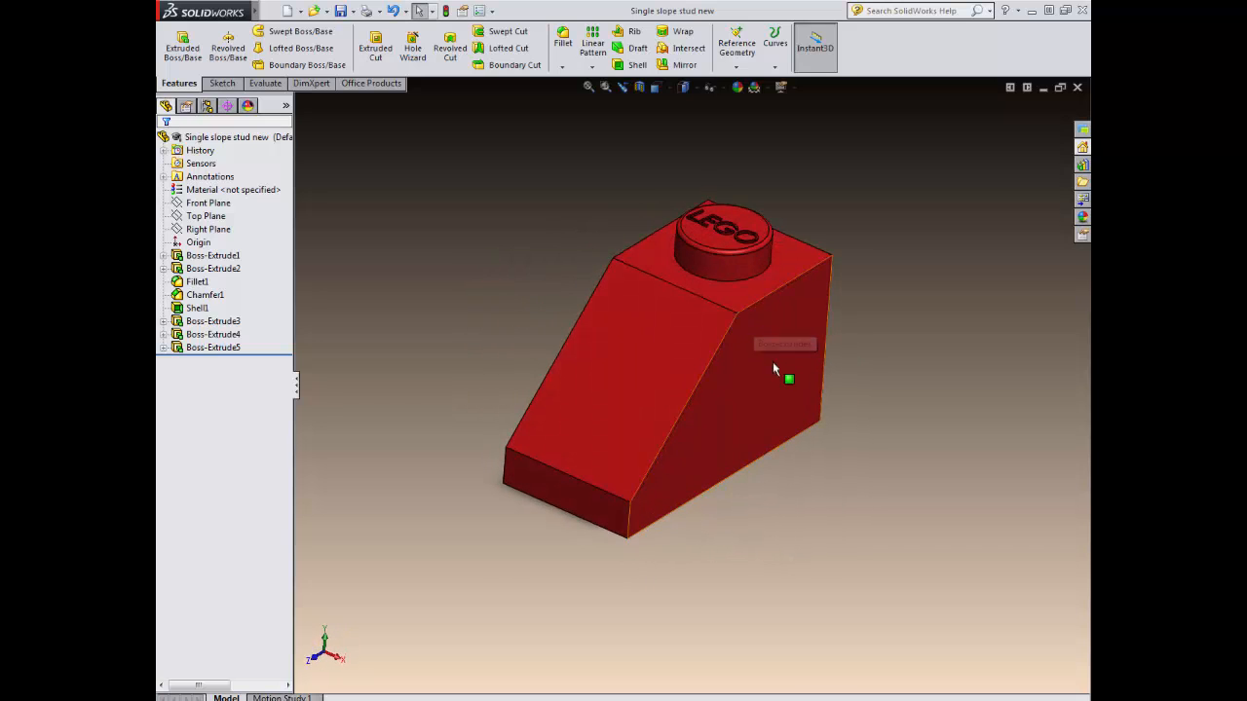
{"action": "left_click_drag", "start_coordinate": [775, 368], "coordinate": [709, 446]}
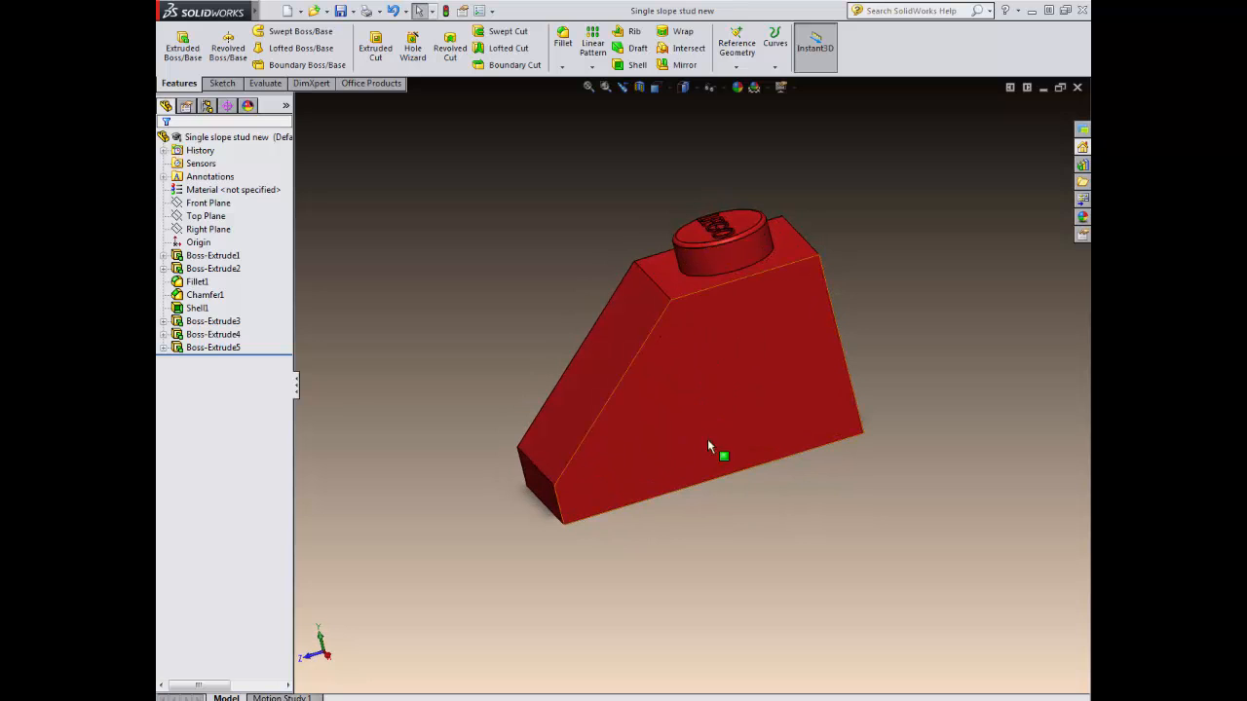
{"action": "left_click_drag", "start_coordinate": [724, 456], "coordinate": [695, 269]}
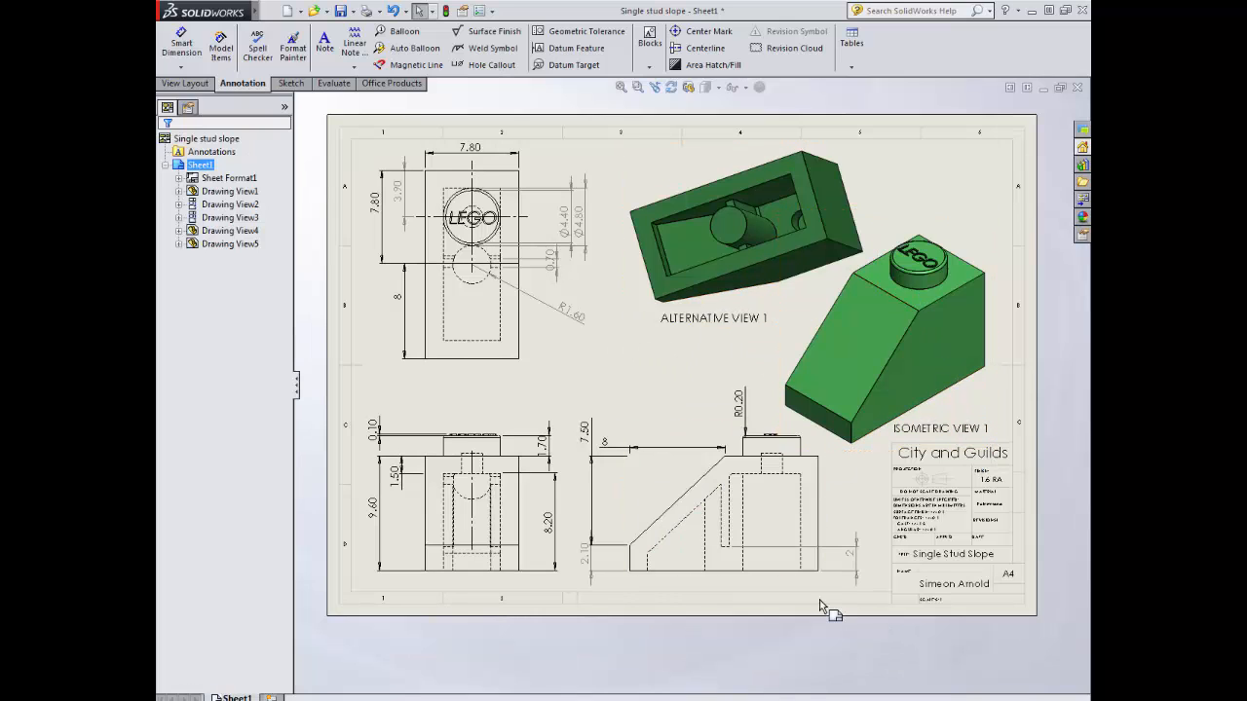
Show the Single stud slope drawing's Sheet1 and zoom to its front and side views.
{"action": "left_click", "coordinate": [471, 216]}
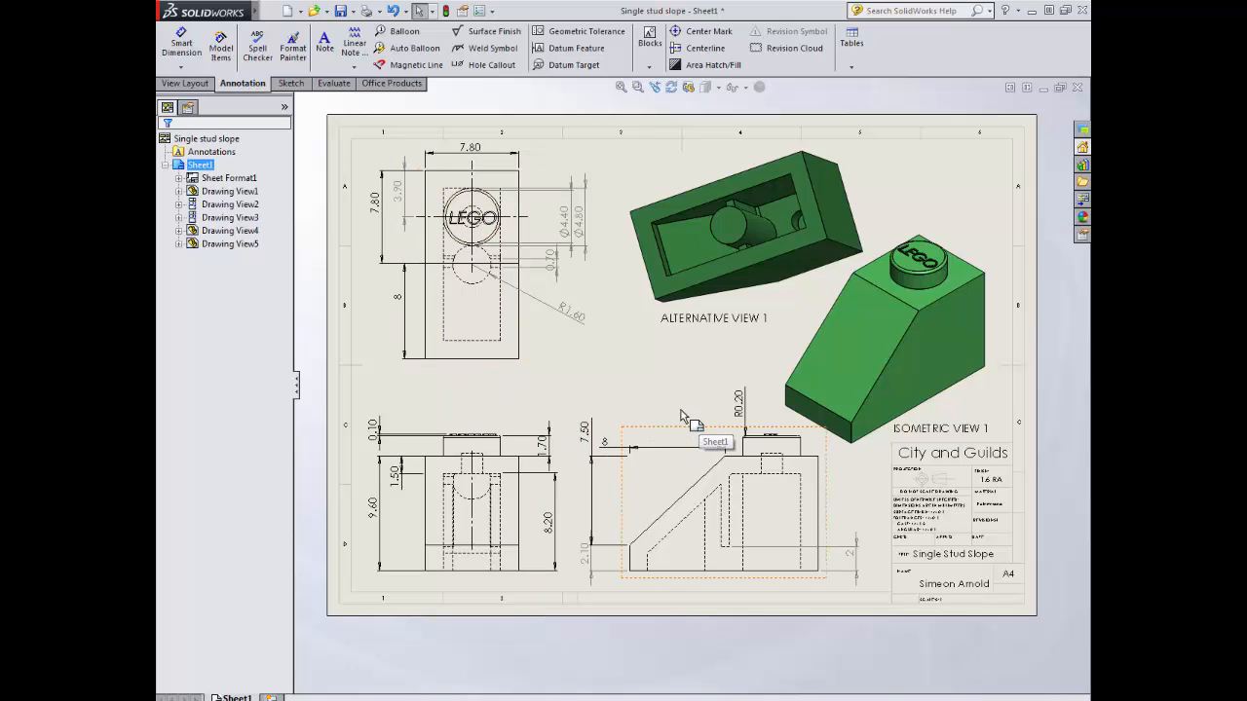
{"action": "mouse_move", "coordinate": [653, 403]}
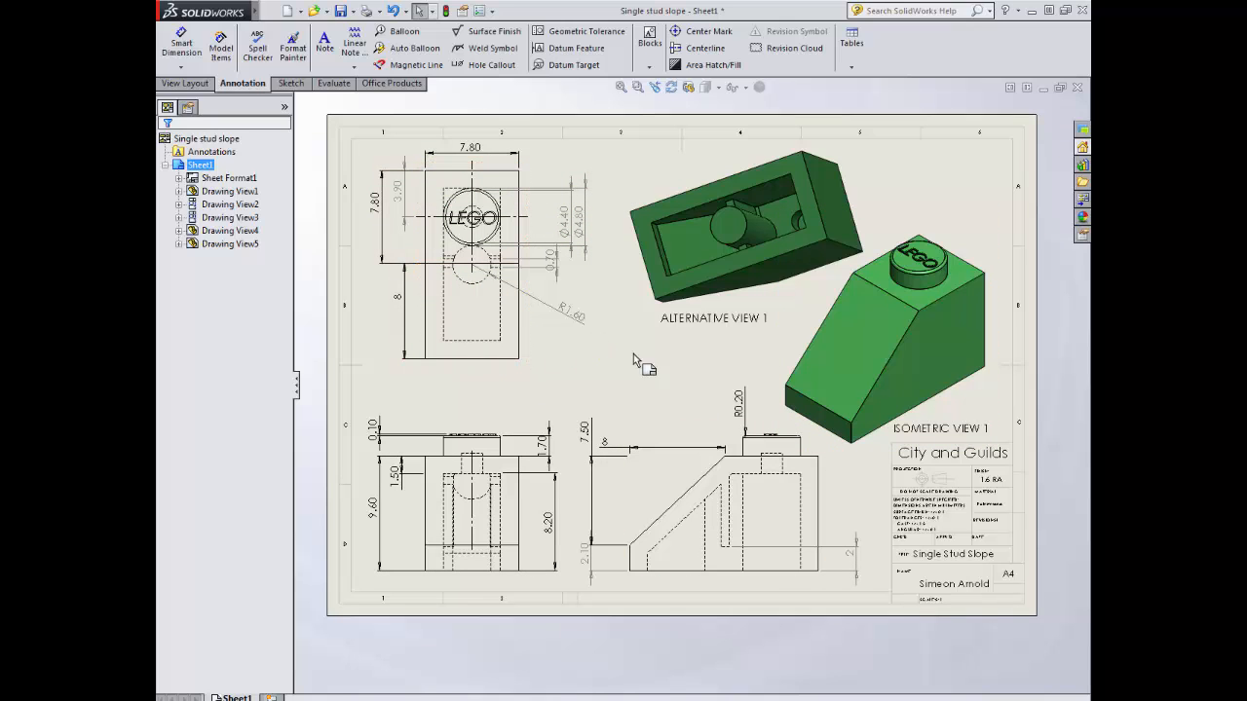
{"action": "left_click", "coordinate": [569, 312]}
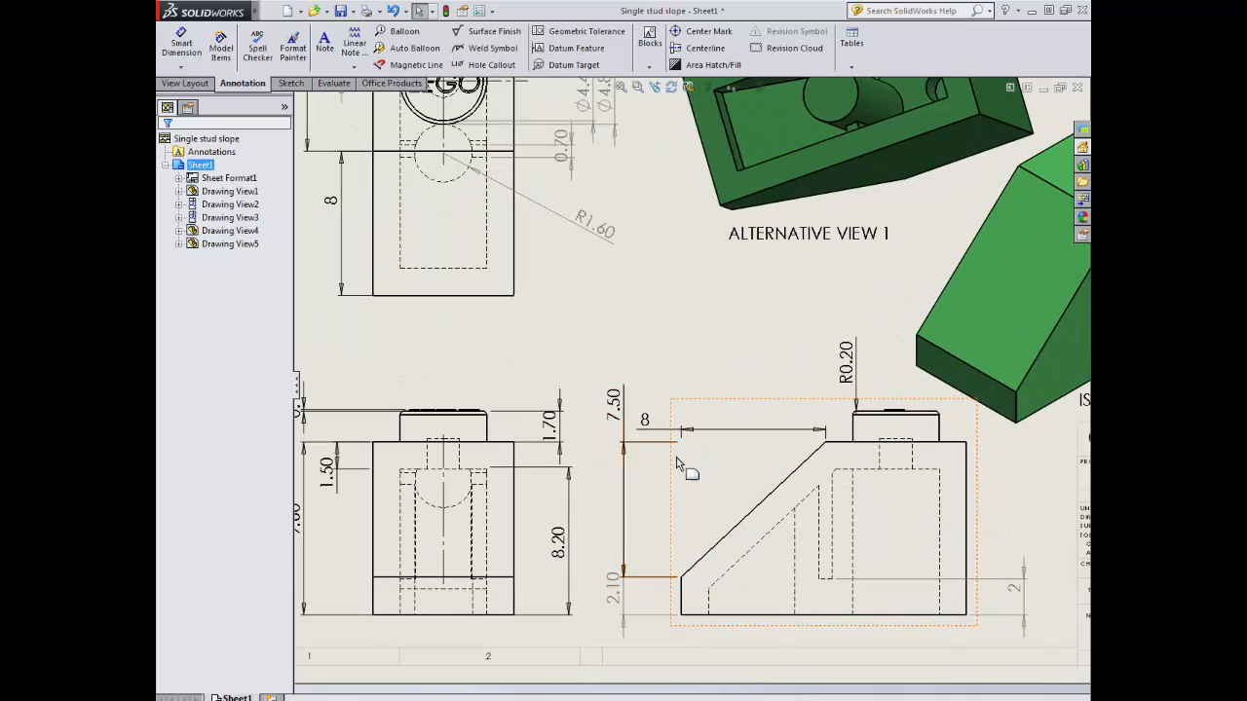
{"action": "mouse_move", "coordinate": [682, 438]}
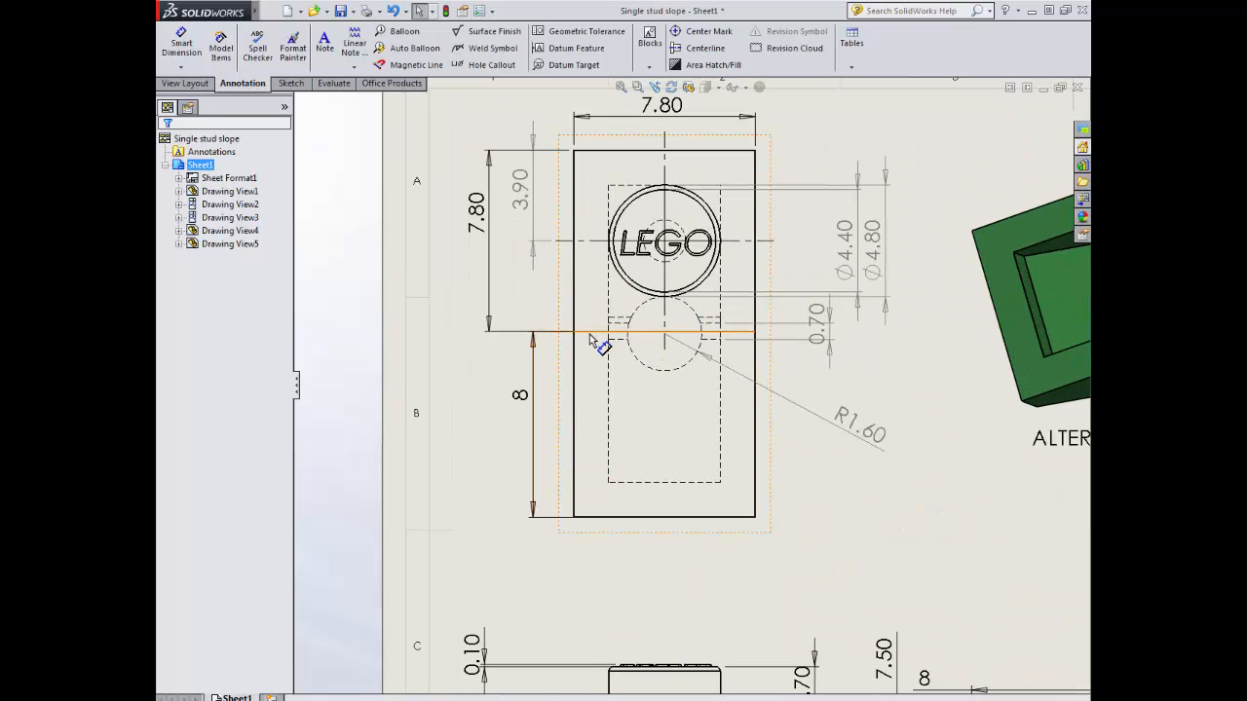
{"action": "mouse_move", "coordinate": [764, 337]}
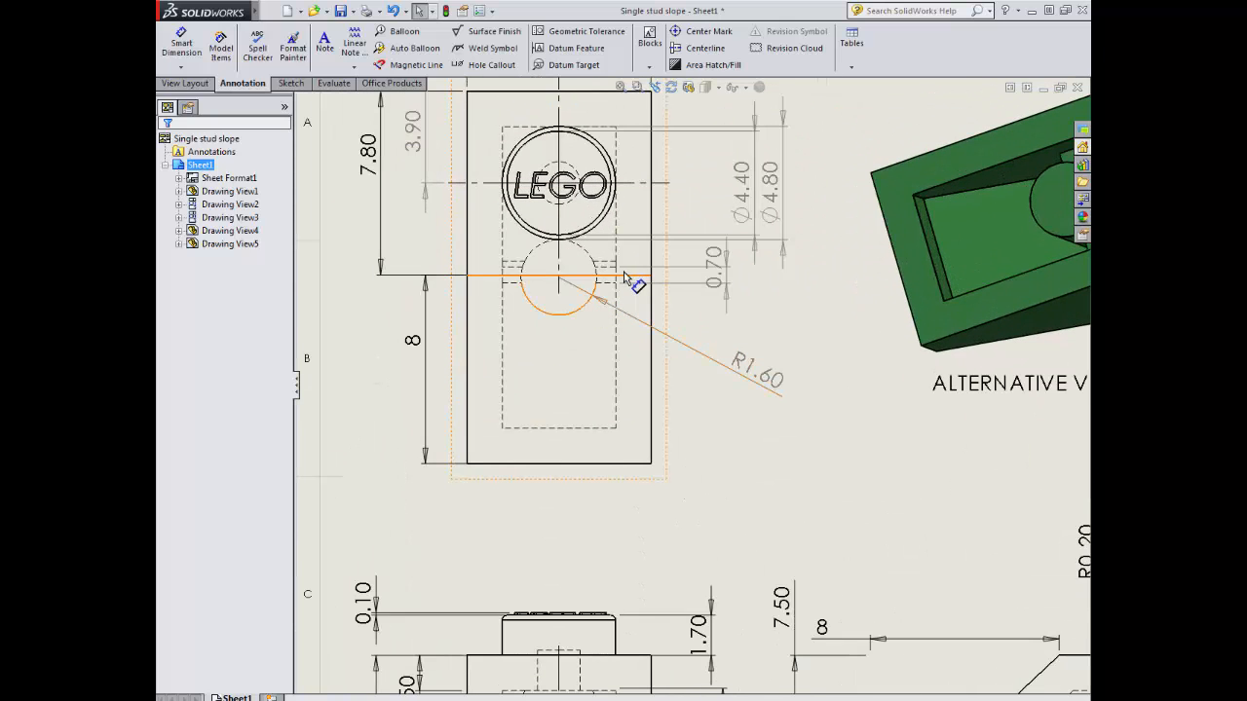
{"action": "mouse_move", "coordinate": [608, 269]}
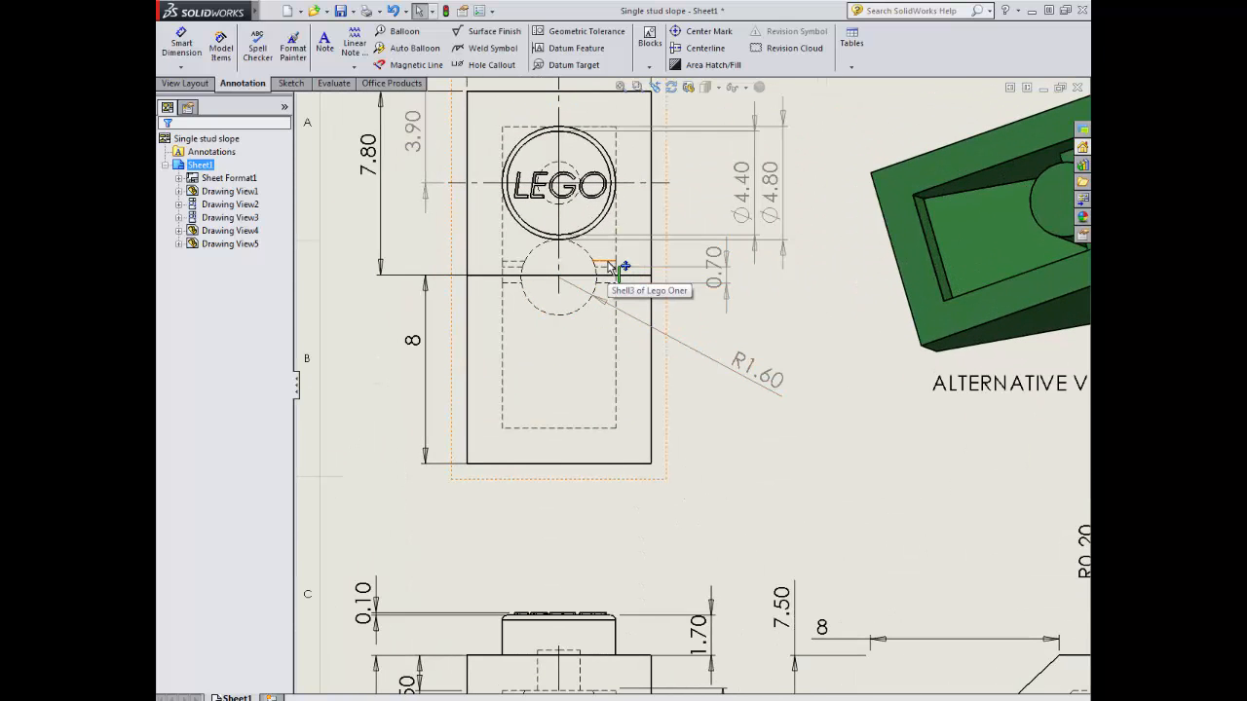
{"action": "mouse_move", "coordinate": [613, 281]}
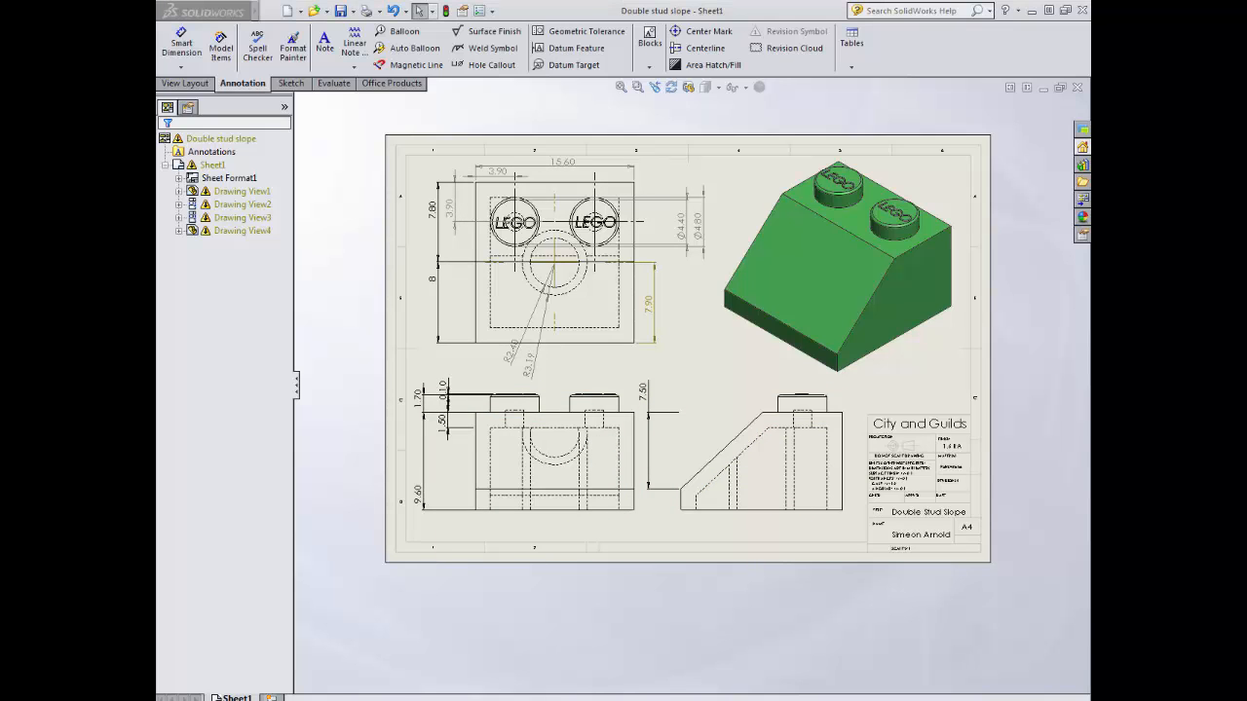
Display the Double stud slope drawing sheet with its City and Guilds title block.
{"action": "left_click", "coordinate": [514, 222]}
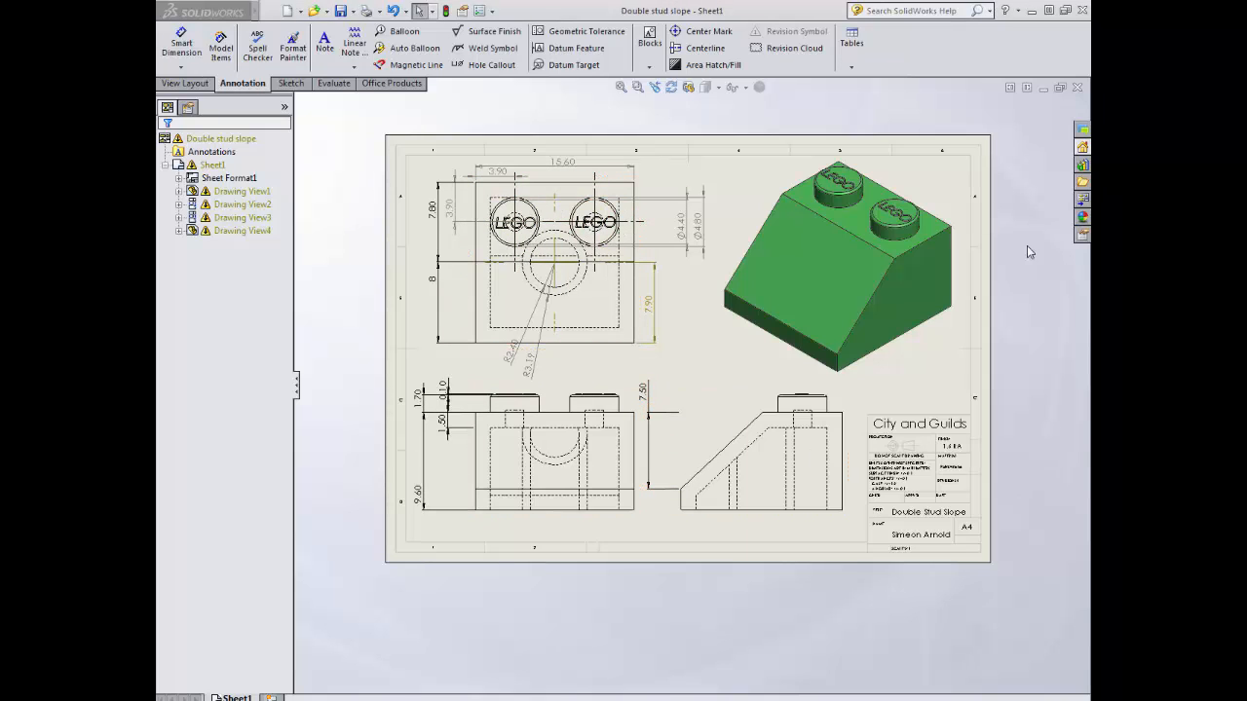
{"action": "mouse_move", "coordinate": [1045, 88]}
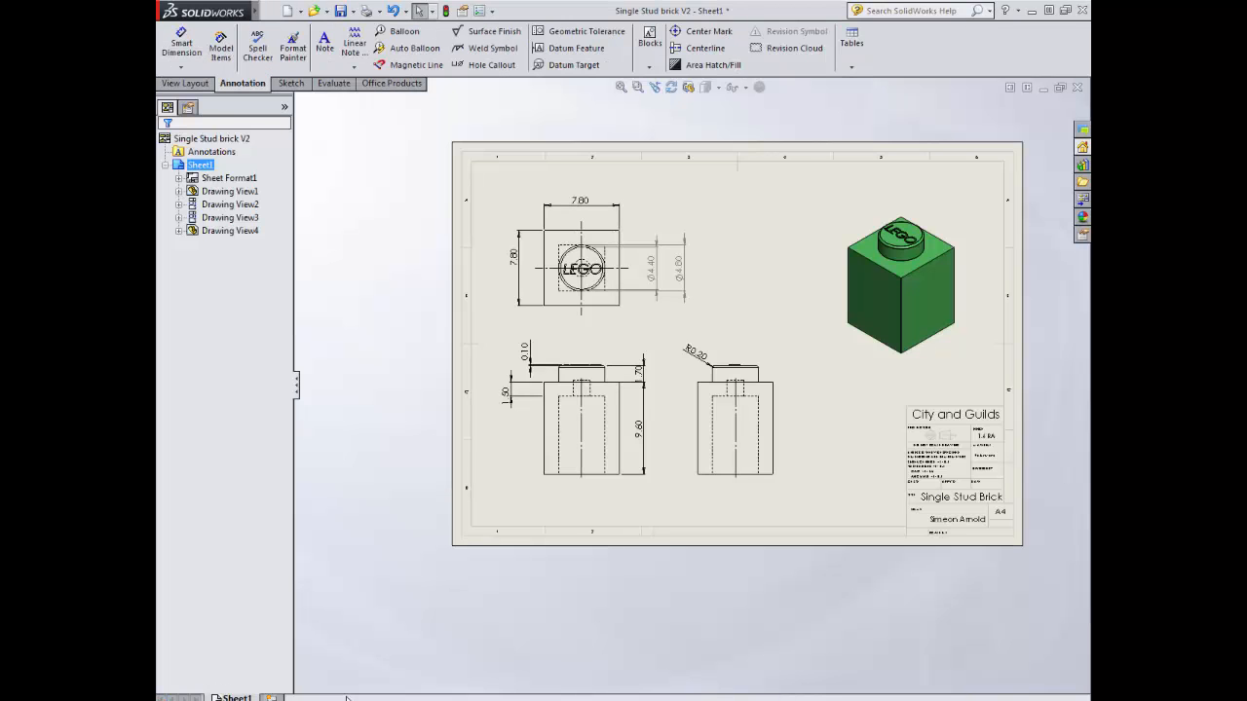
Return to the full Single stud slope drawing sheet from the document tabs.
{"action": "left_click", "coordinate": [701, 693]}
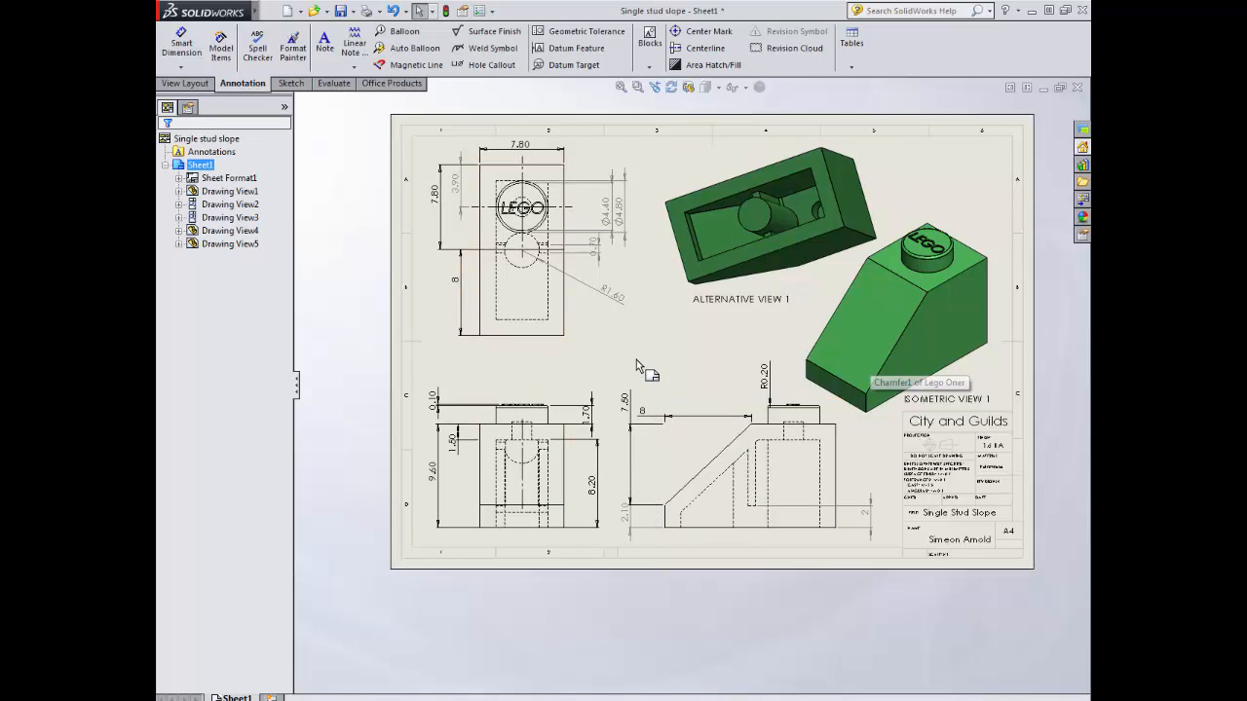
{"action": "mouse_move", "coordinate": [674, 380]}
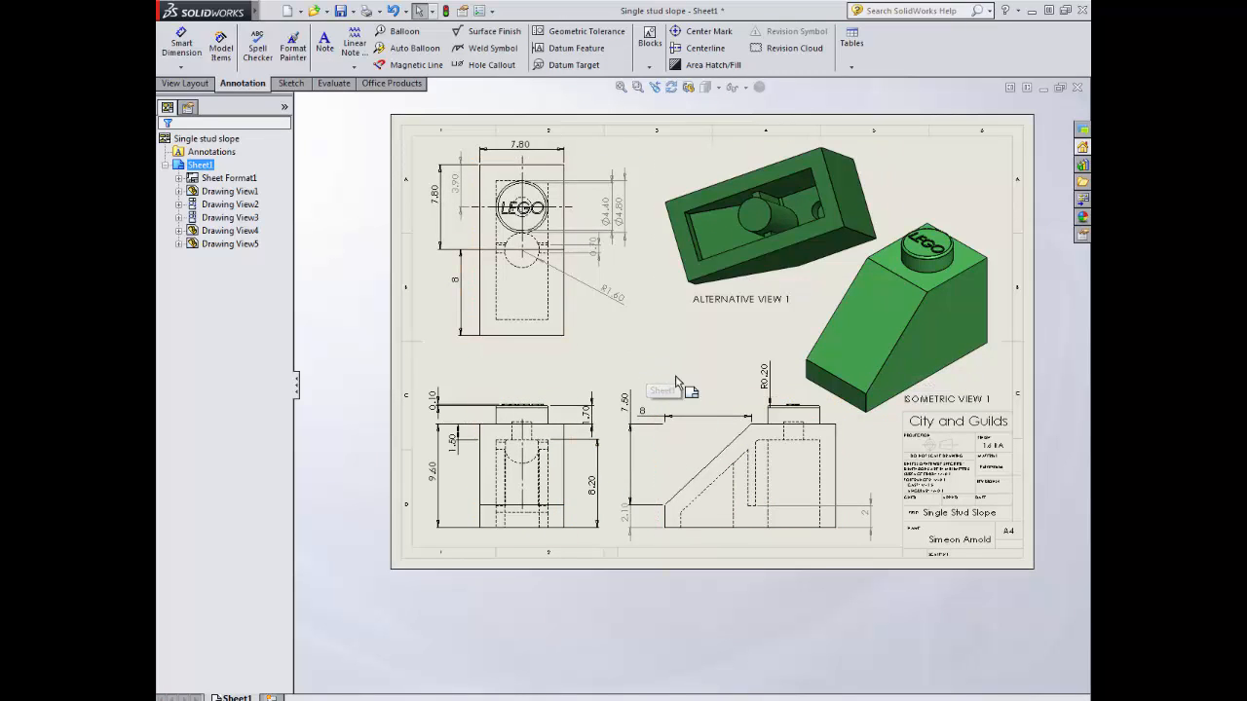
{"action": "mouse_move", "coordinate": [797, 456]}
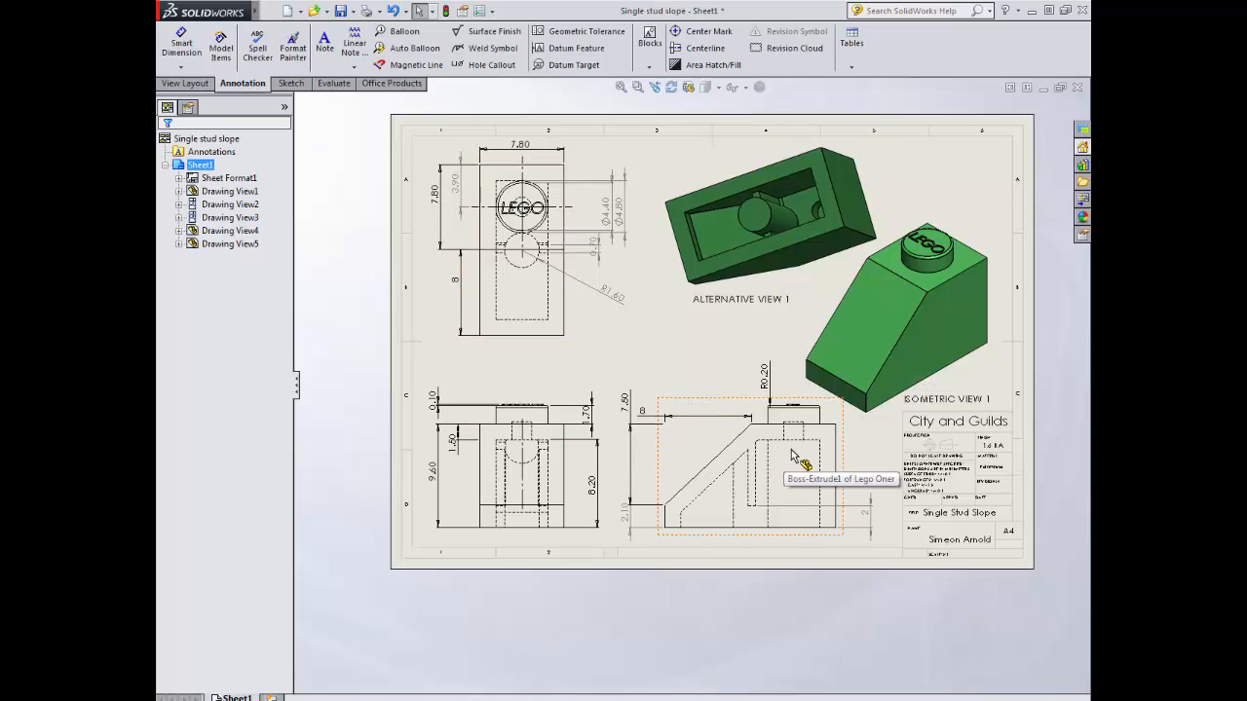